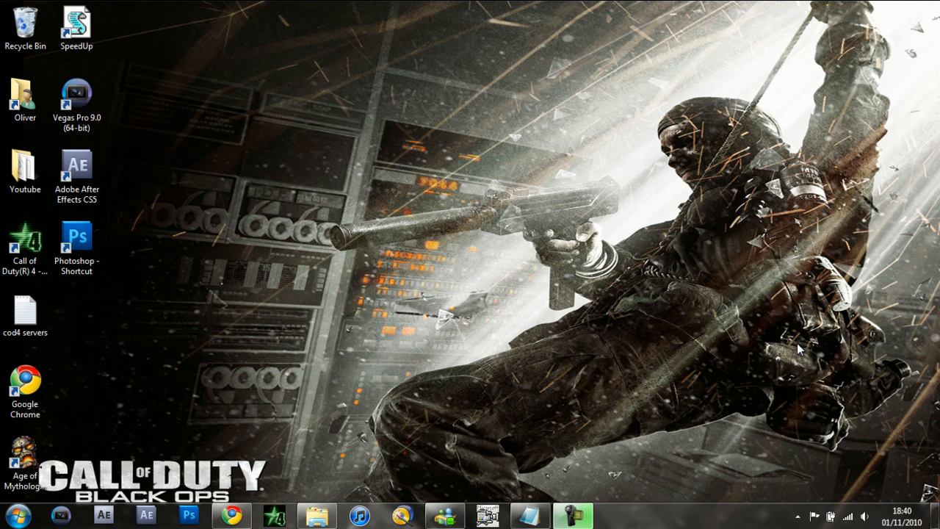
{"action": "mouse_move", "coordinate": [531, 237]}
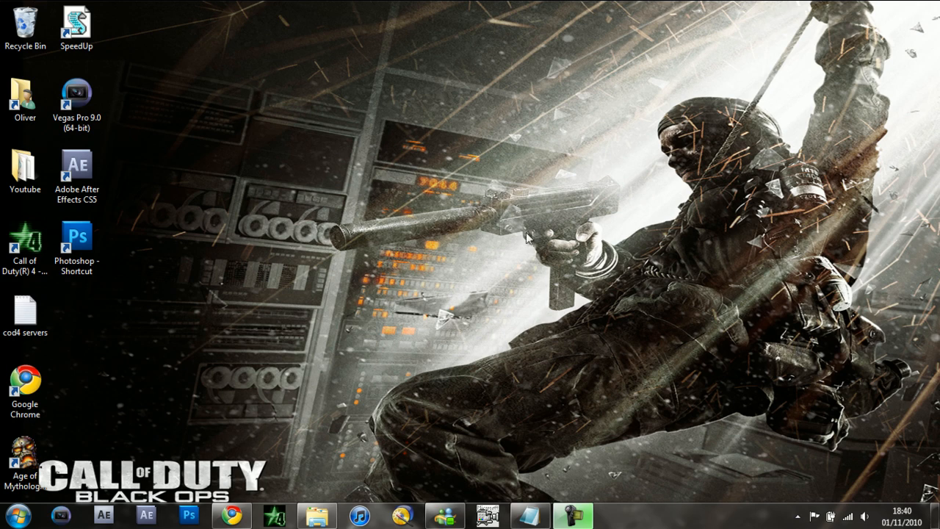
{"action": "mouse_move", "coordinate": [244, 203]}
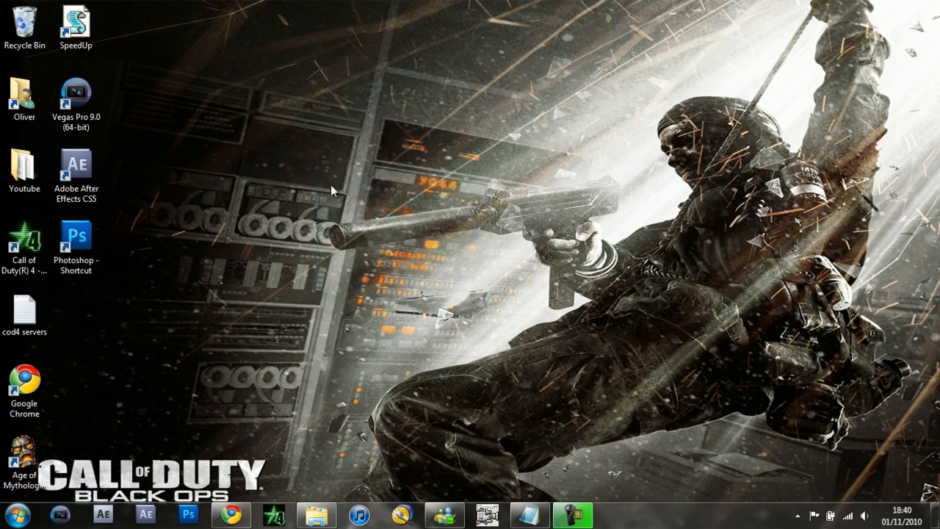
{"action": "mouse_move", "coordinate": [490, 276]}
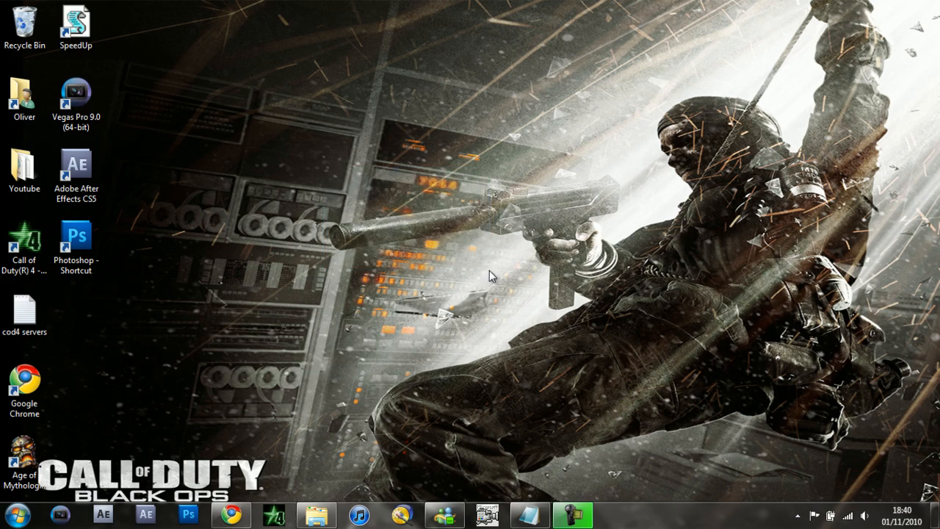
{"action": "mouse_move", "coordinate": [231, 519]}
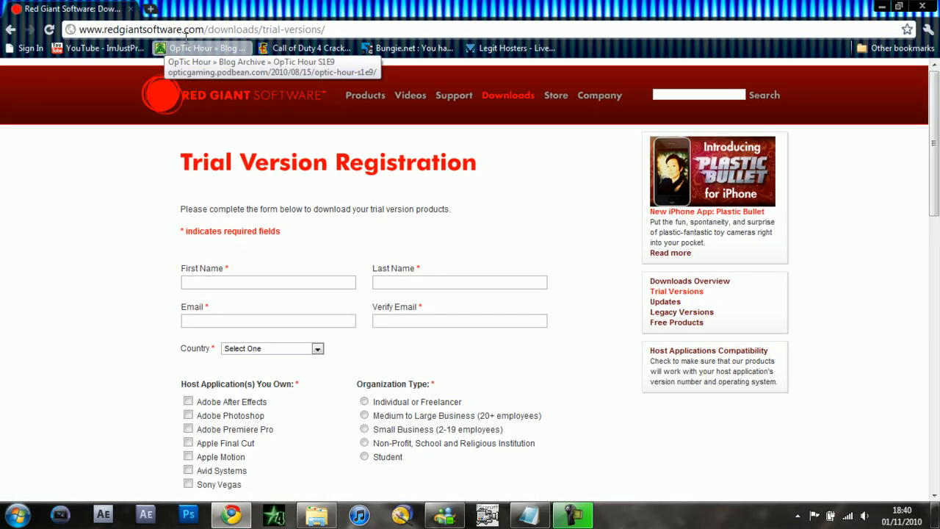
{"action": "mouse_move", "coordinate": [292, 29]}
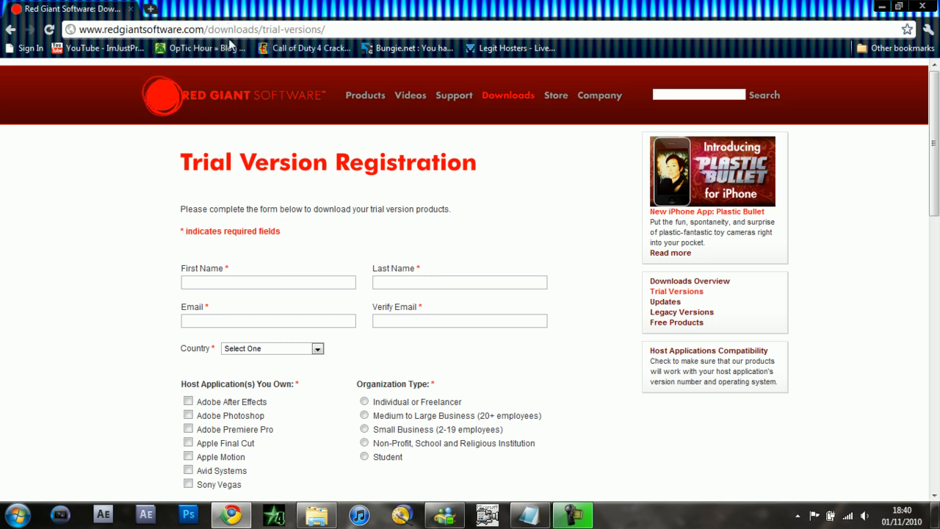
- Scroll the Red Giant trial registration form and tick Knoll Light Factory
{"action": "scroll", "scroll_direction": "down", "scroll_amount": 3}
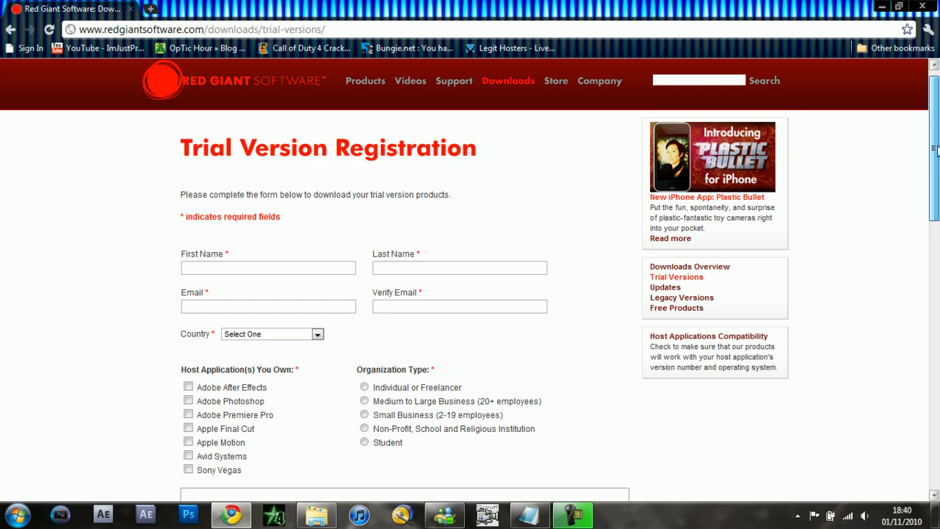
{"action": "scroll", "scroll_direction": "down", "scroll_amount": 3}
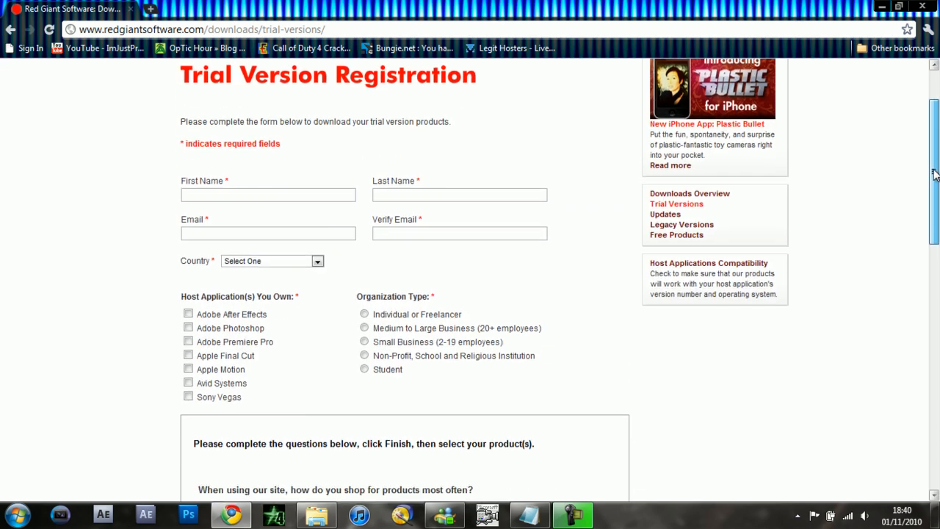
{"action": "scroll", "scroll_direction": "down", "scroll_amount": 3}
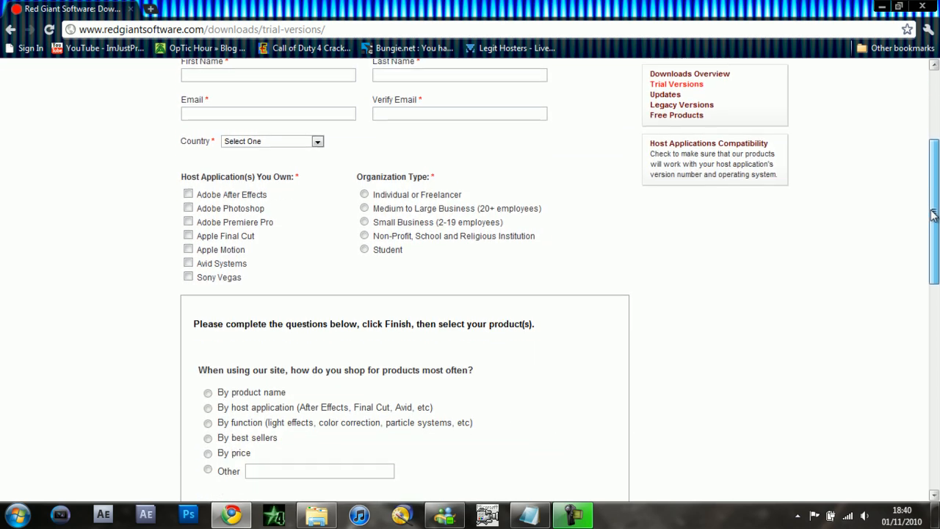
{"action": "scroll", "scroll_direction": "down", "scroll_amount": 3}
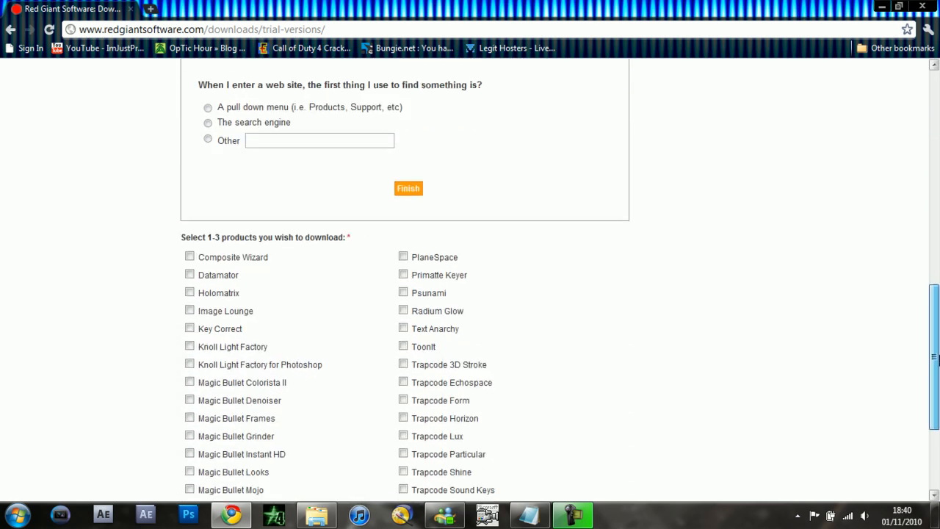
{"action": "scroll", "scroll_direction": "down", "scroll_amount": 3}
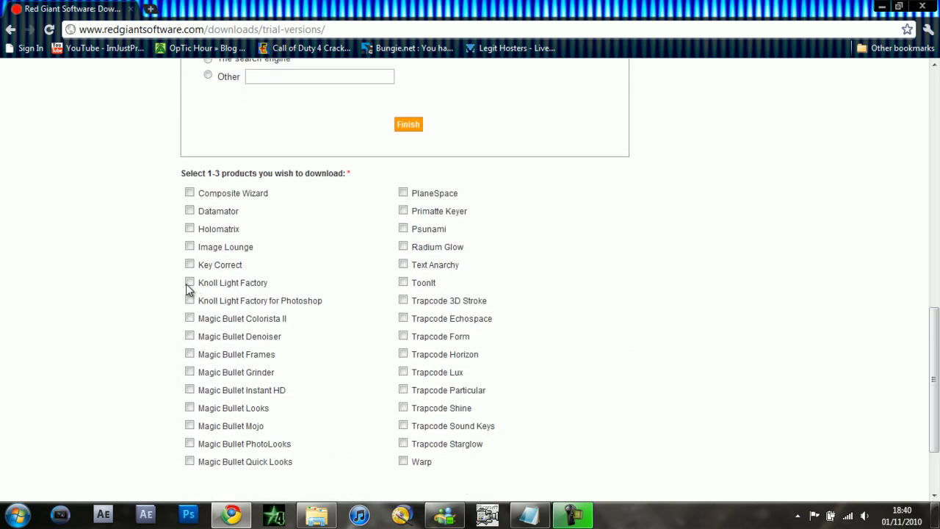
{"action": "left_click", "coordinate": [188, 282]}
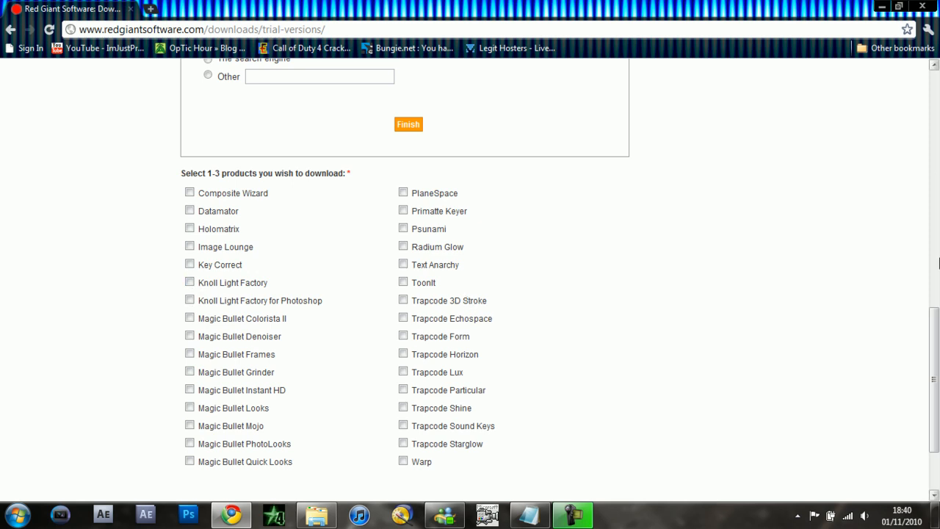
{"action": "scroll", "scroll_direction": "down", "scroll_amount": 3}
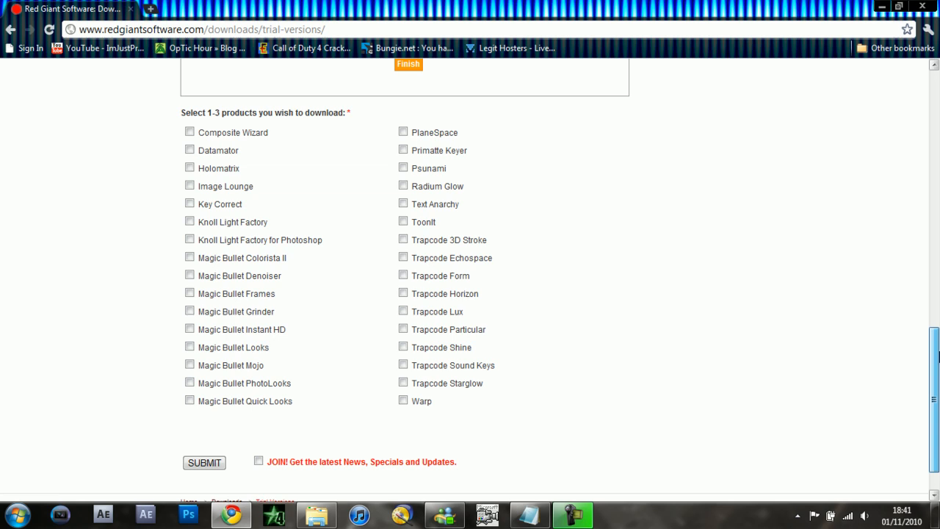
{"action": "scroll", "scroll_direction": "down", "scroll_amount": 3}
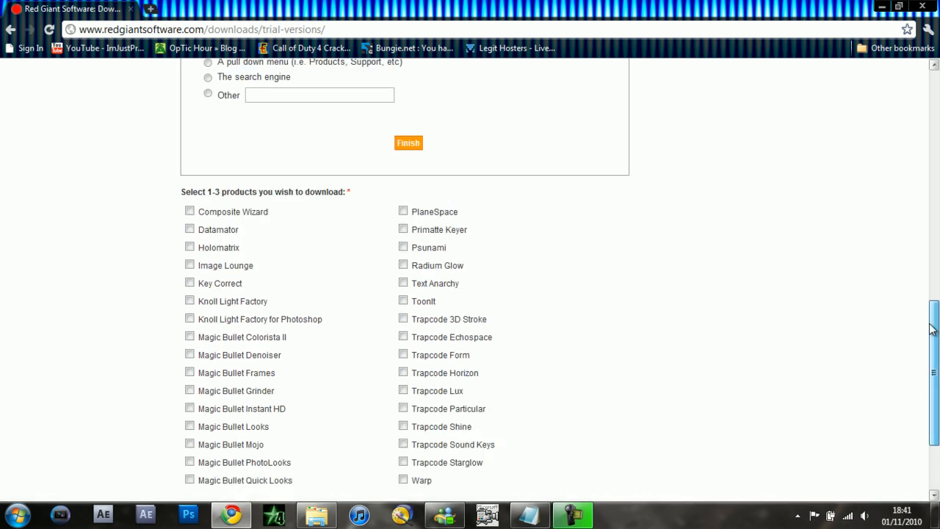
{"action": "scroll", "scroll_direction": "up", "scroll_amount": 3}
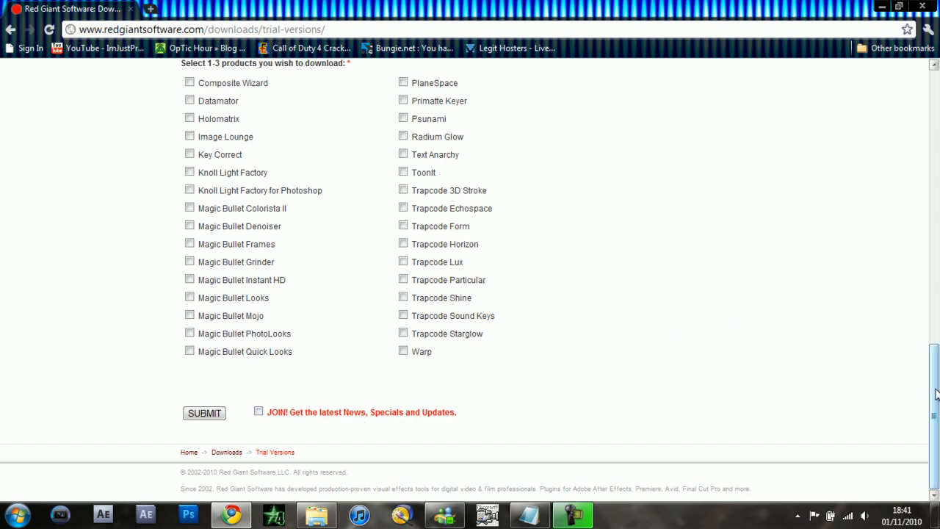
{"action": "scroll", "scroll_direction": "up", "scroll_amount": 3}
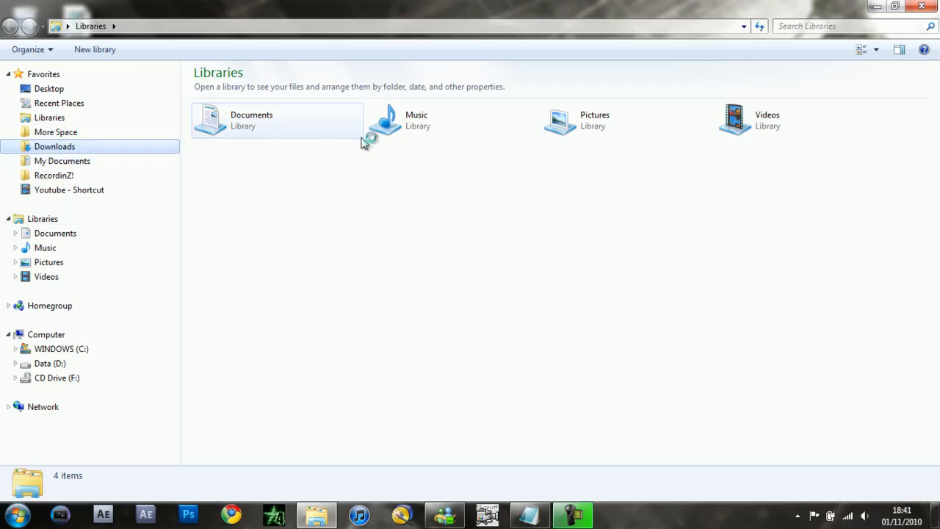
- Open the KLF_Win_Full zip from the Downloads folder in WinRAR
{"action": "left_click", "coordinate": [54, 146]}
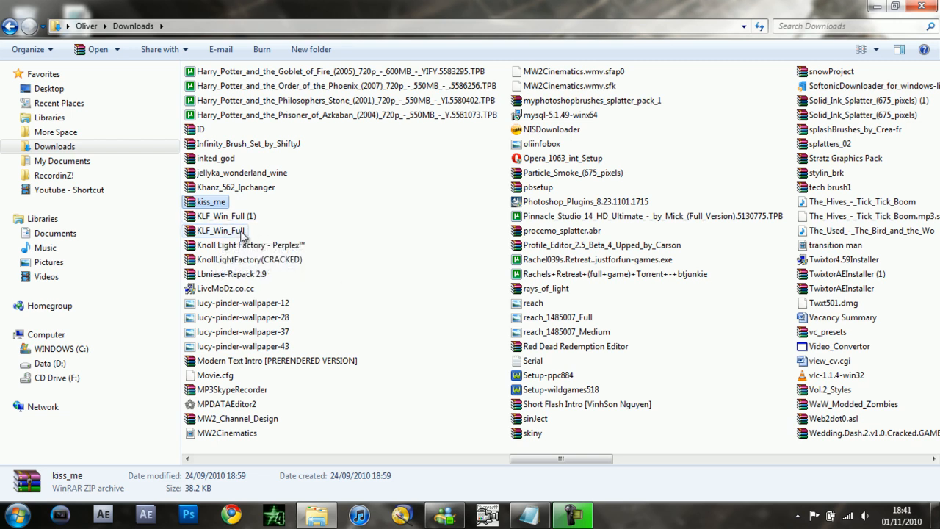
{"action": "double_click", "coordinate": [221, 229]}
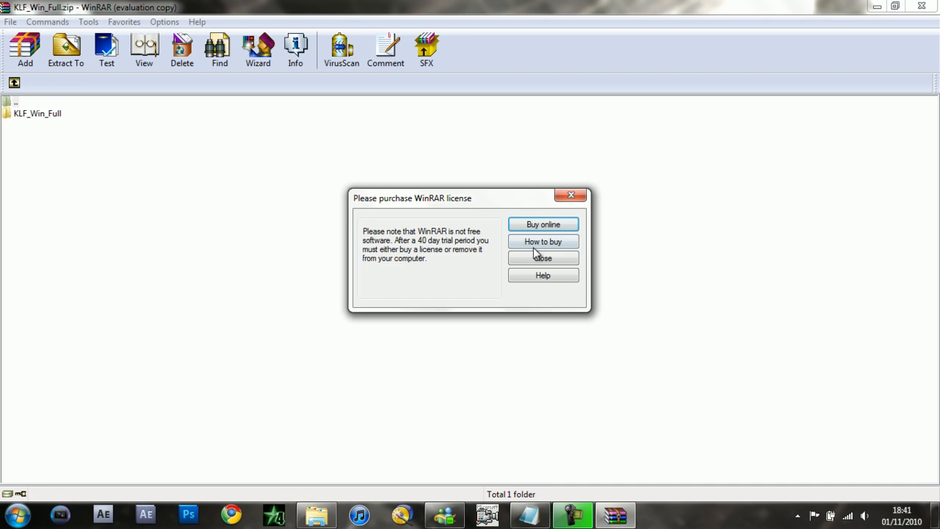
- Dismiss the license reminder and run Knoll Light Factory 2.7.exe from the After Effects CS5 folder
{"action": "left_click", "coordinate": [542, 258]}
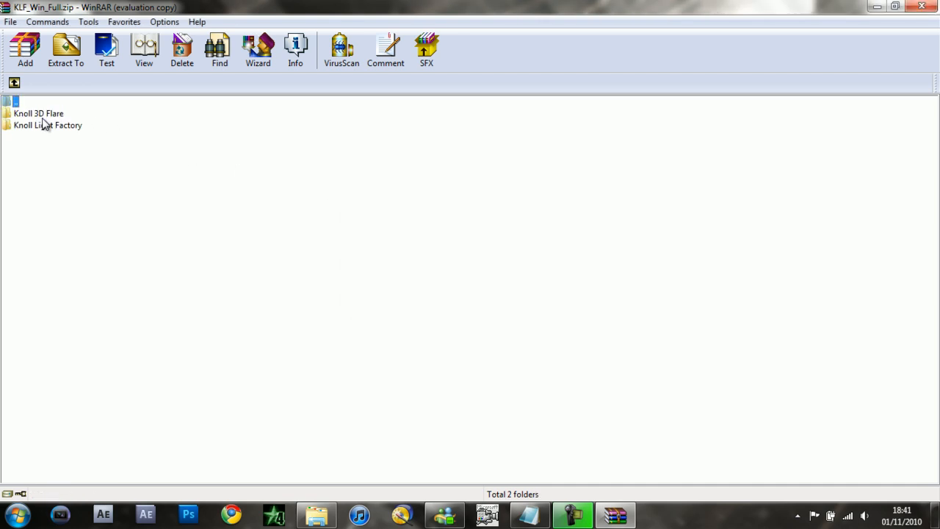
{"action": "mouse_move", "coordinate": [27, 138]}
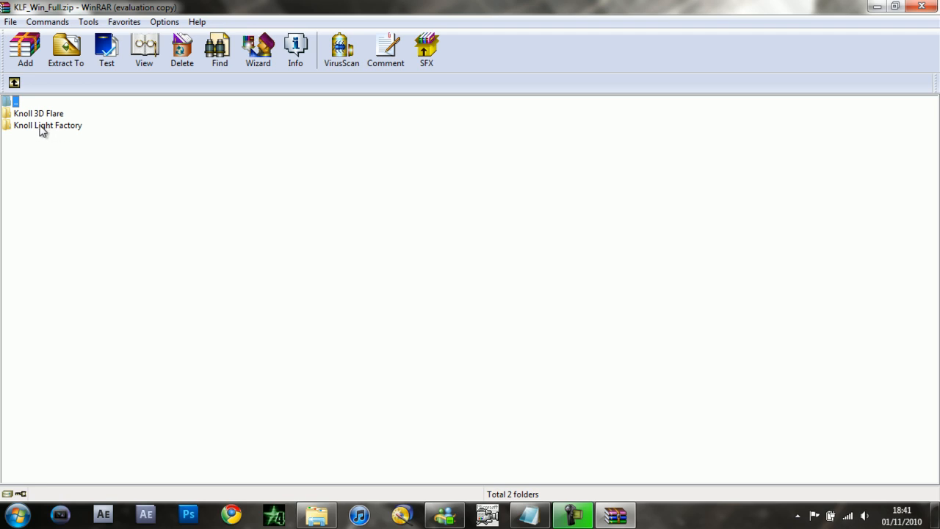
{"action": "mouse_move", "coordinate": [51, 138]}
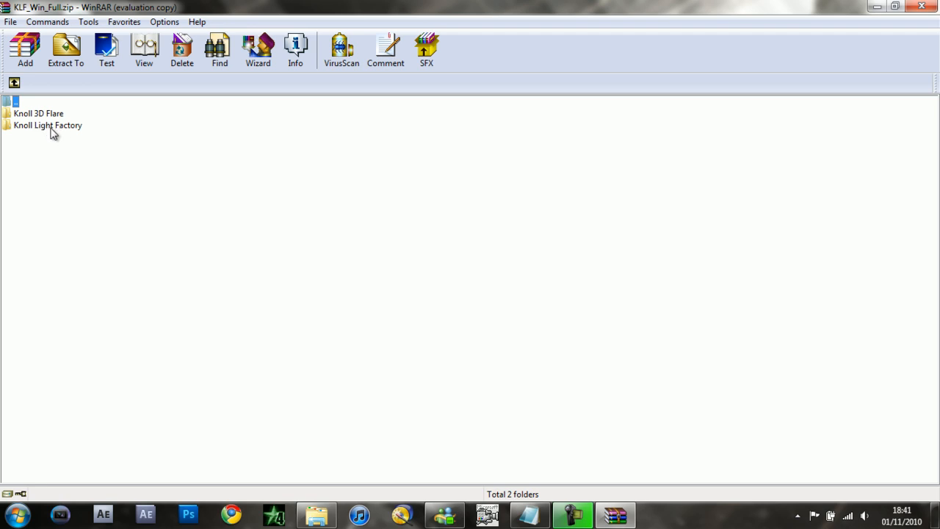
{"action": "double_click", "coordinate": [52, 125]}
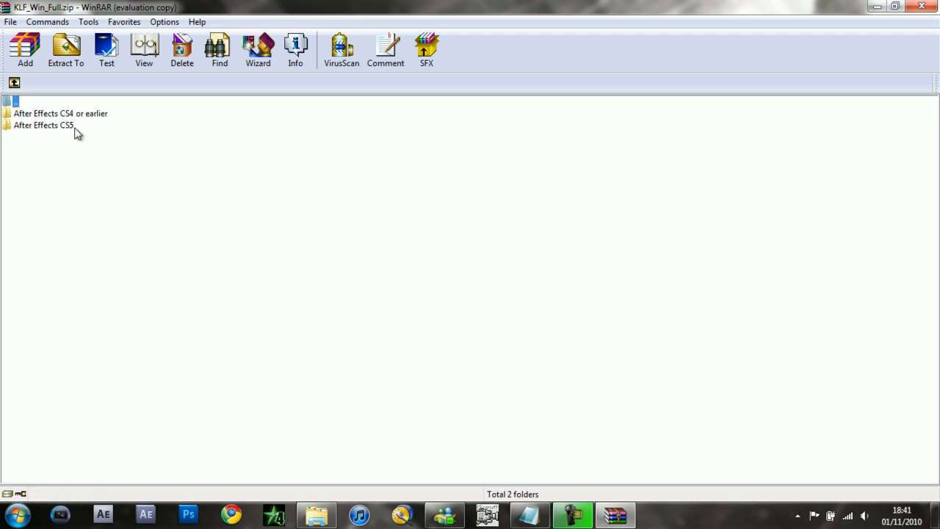
{"action": "mouse_move", "coordinate": [65, 138]}
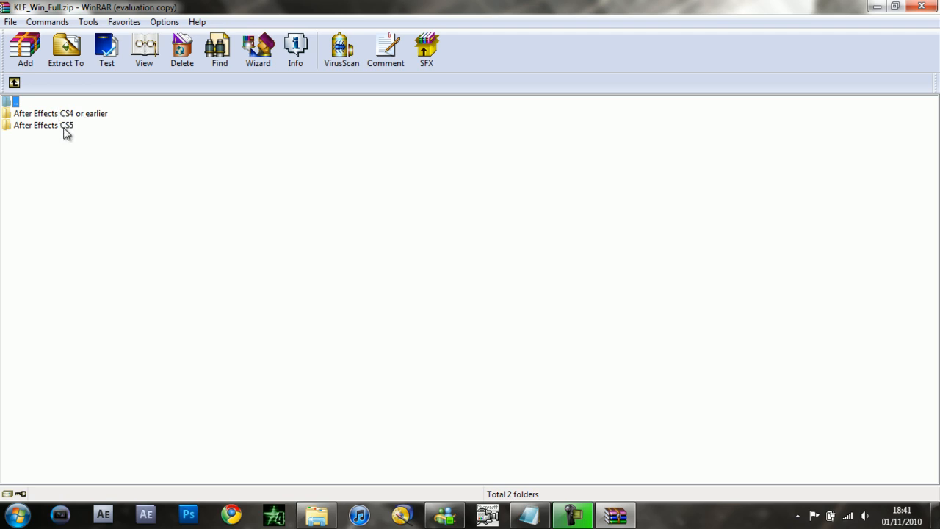
{"action": "double_click", "coordinate": [44, 133]}
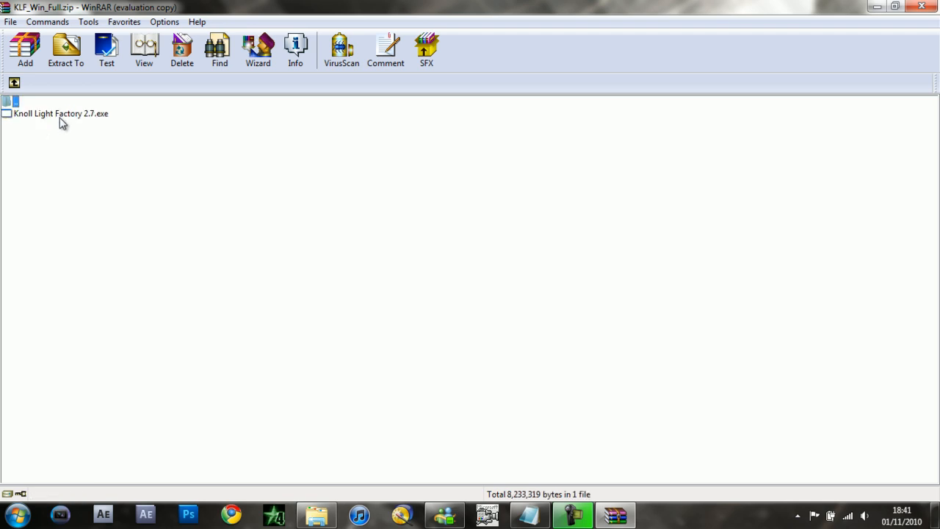
{"action": "mouse_move", "coordinate": [110, 133]}
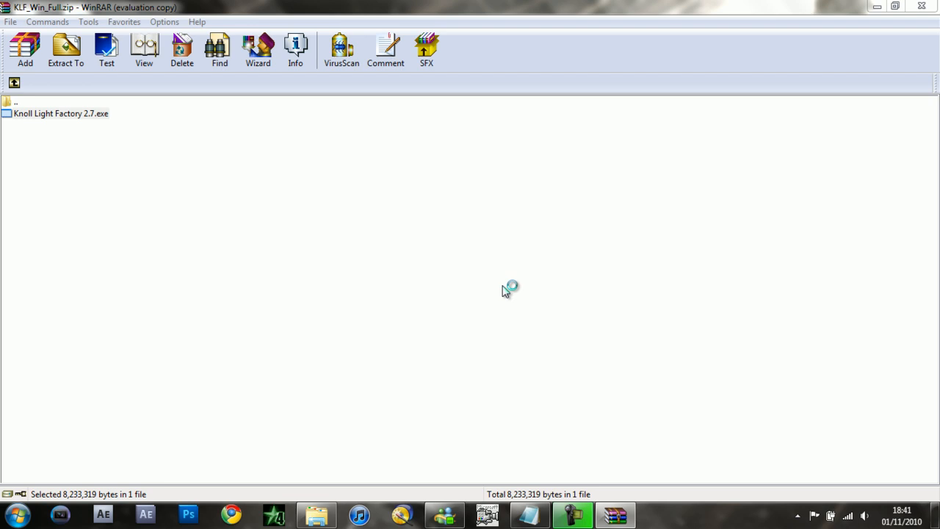
{"action": "left_click", "coordinate": [59, 113]}
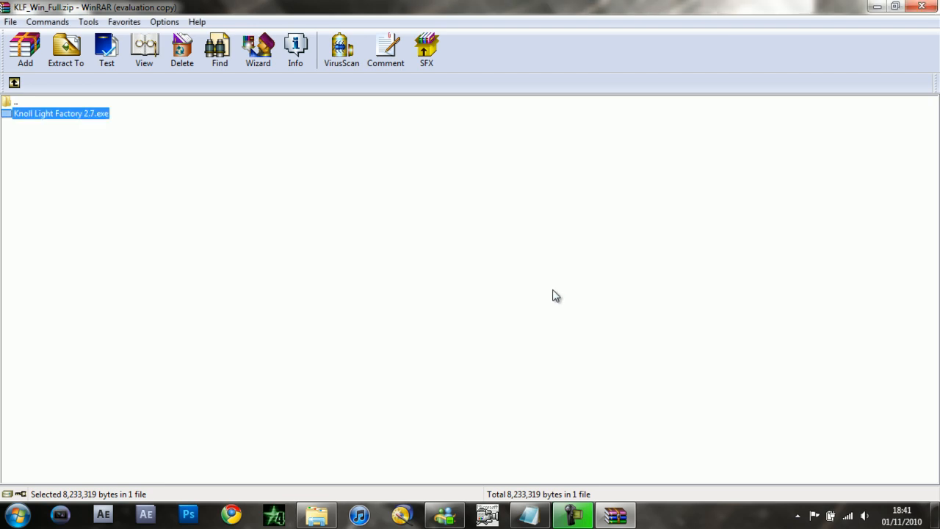
{"action": "double_click", "coordinate": [61, 114]}
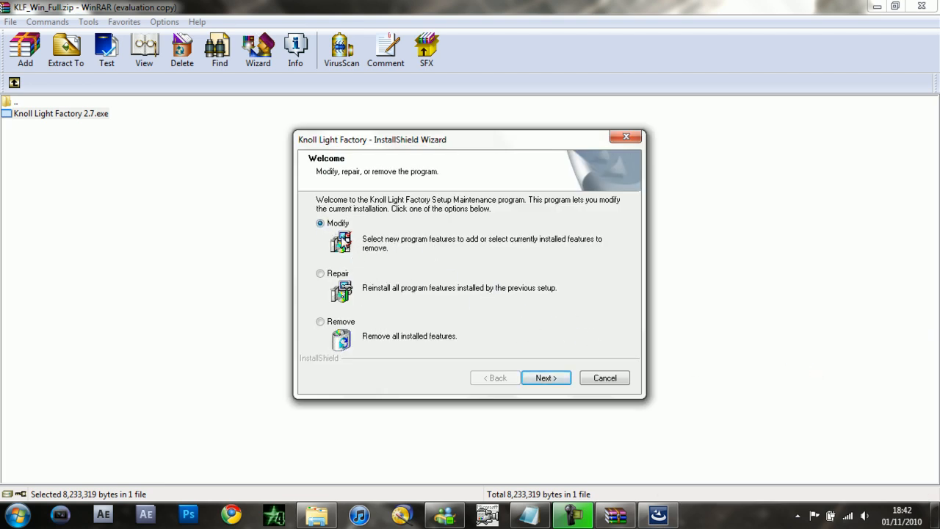
{"action": "mouse_move", "coordinate": [319, 258]}
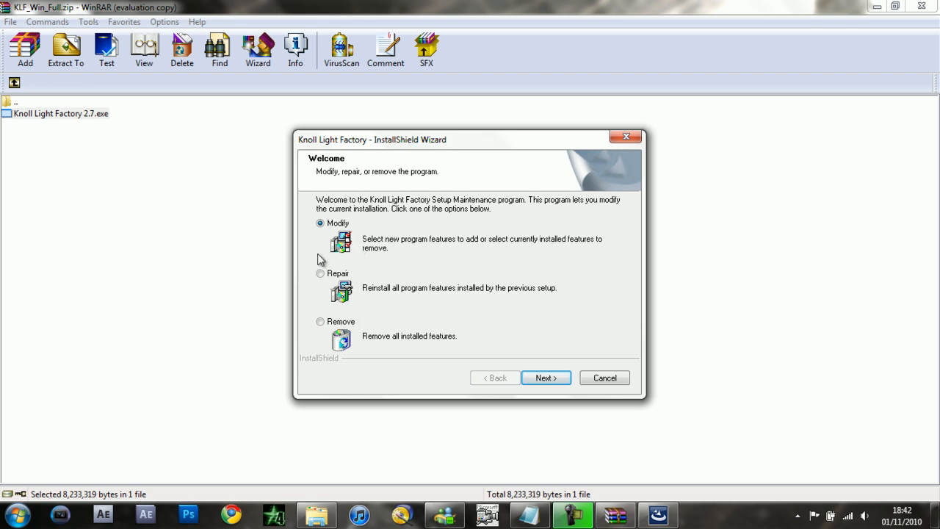
{"action": "mouse_move", "coordinate": [334, 256]}
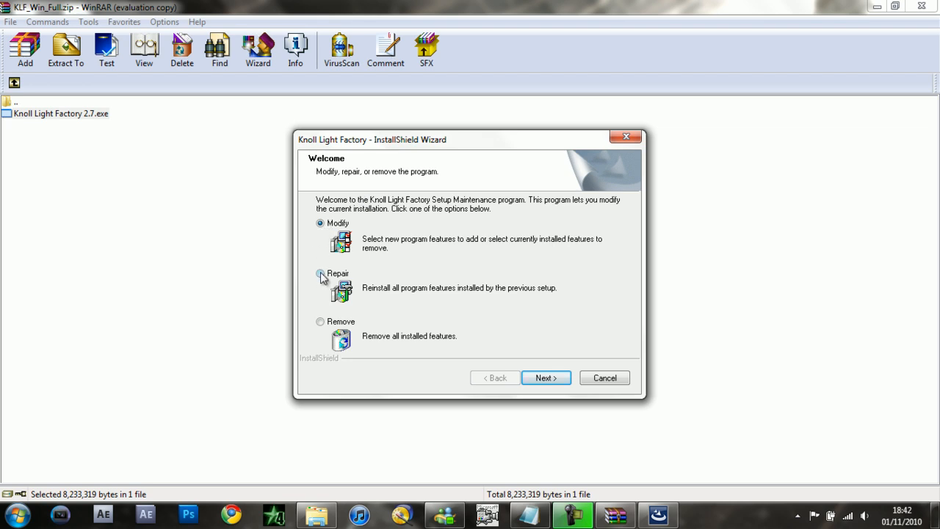
- Choose Repair on the maintenance welcome page and continue
{"action": "left_click", "coordinate": [320, 274]}
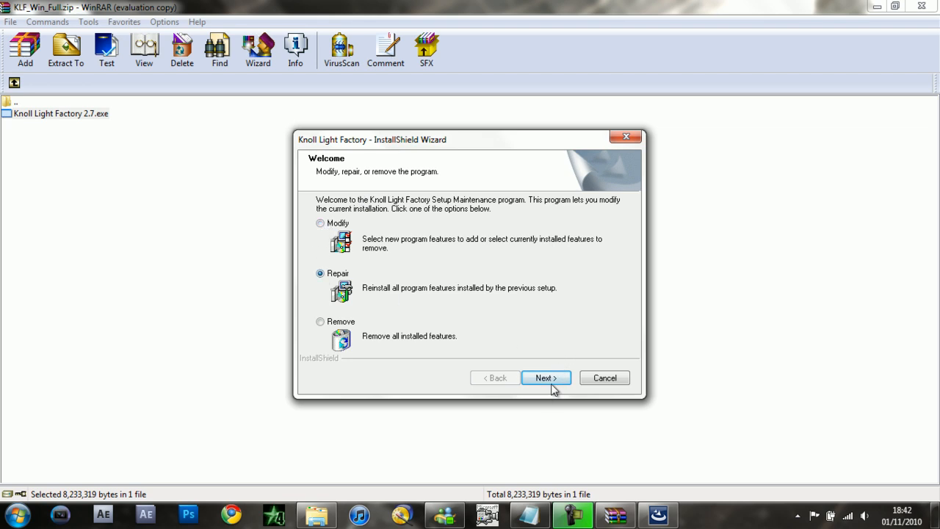
{"action": "left_click", "coordinate": [545, 377]}
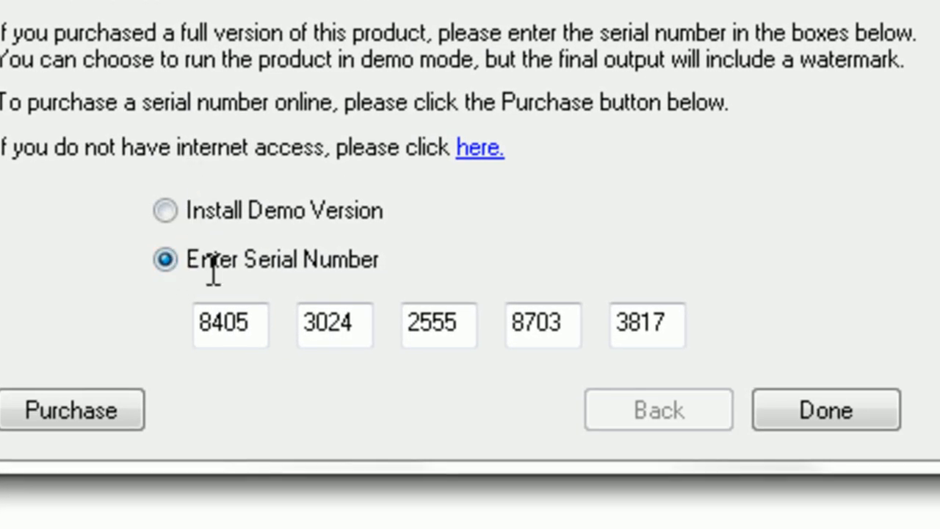
- Fill in the five serial number boxes and close the Red Giant registration window
{"action": "left_click", "coordinate": [228, 325]}
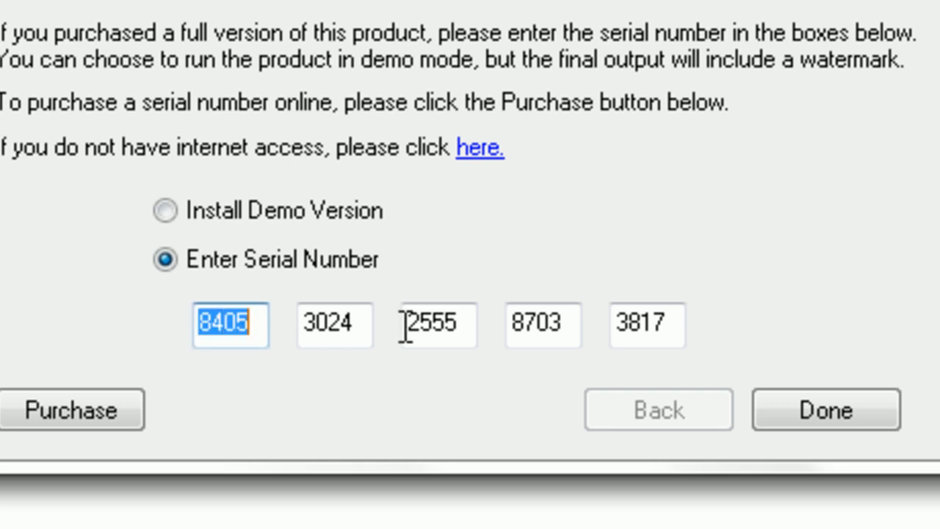
{"action": "left_click", "coordinate": [644, 325]}
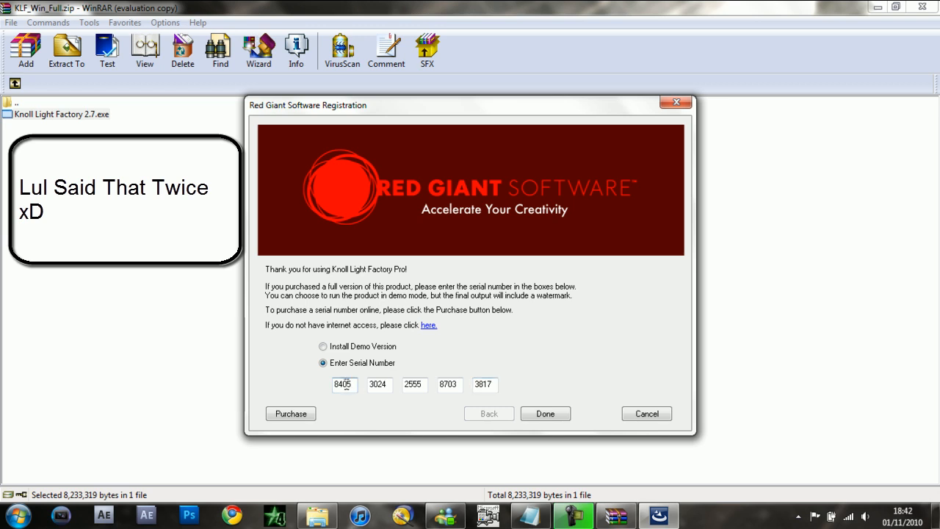
{"action": "left_click", "coordinate": [344, 385]}
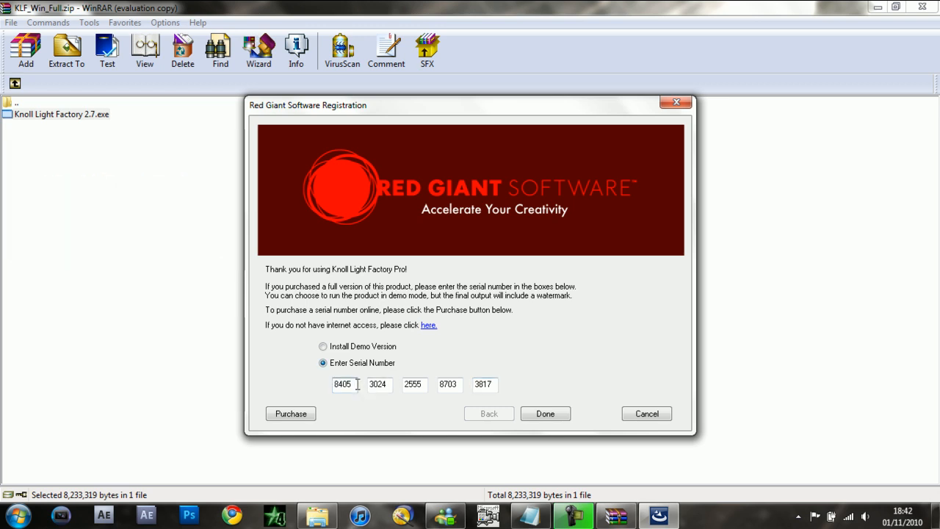
{"action": "left_click", "coordinate": [484, 385]}
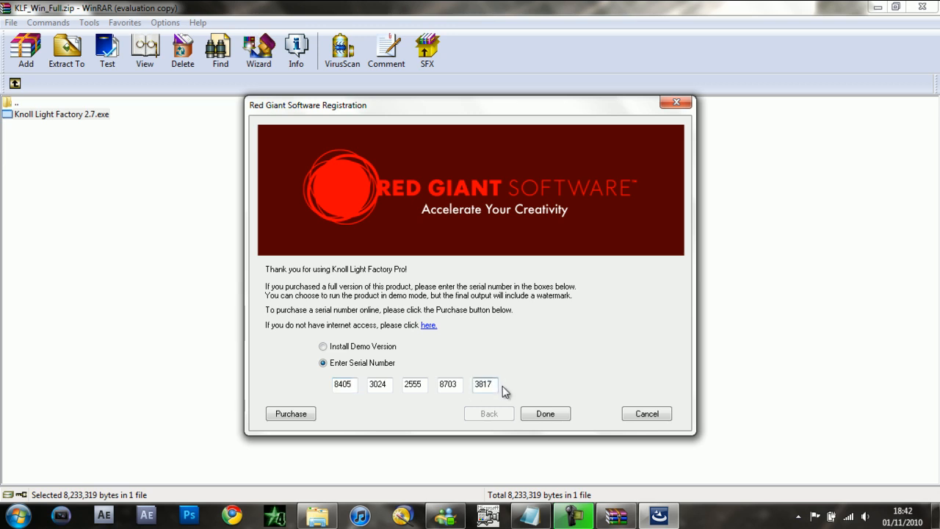
{"action": "mouse_move", "coordinate": [531, 388]}
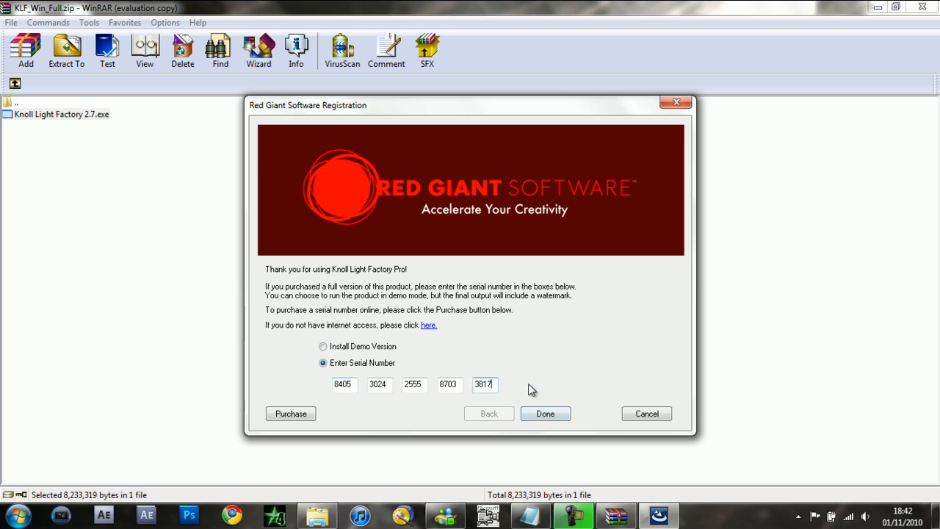
{"action": "mouse_move", "coordinate": [533, 385]}
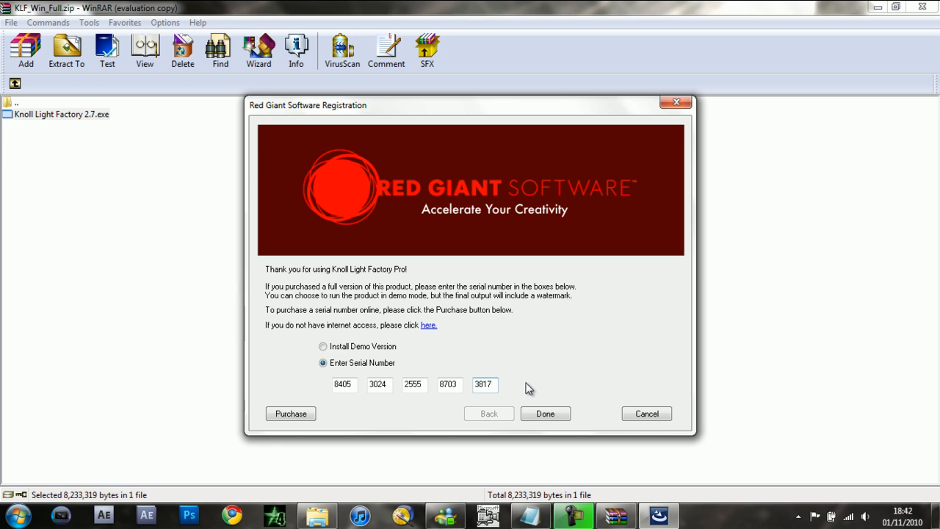
{"action": "mouse_move", "coordinate": [673, 101]}
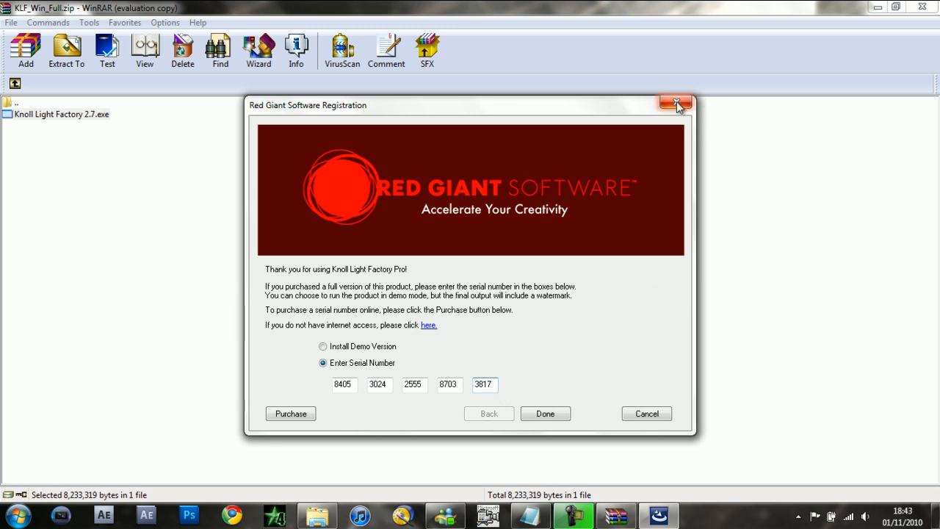
{"action": "left_click", "coordinate": [670, 103]}
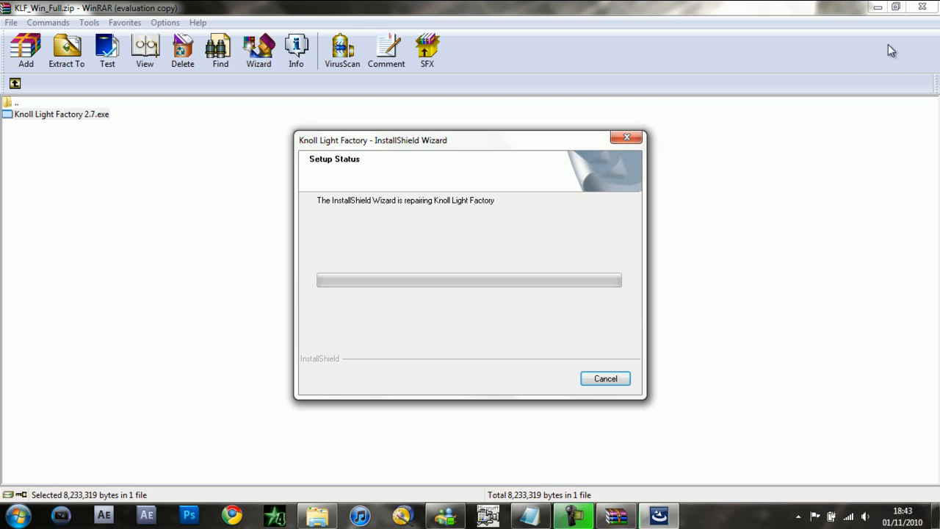
{"action": "mouse_move", "coordinate": [662, 164]}
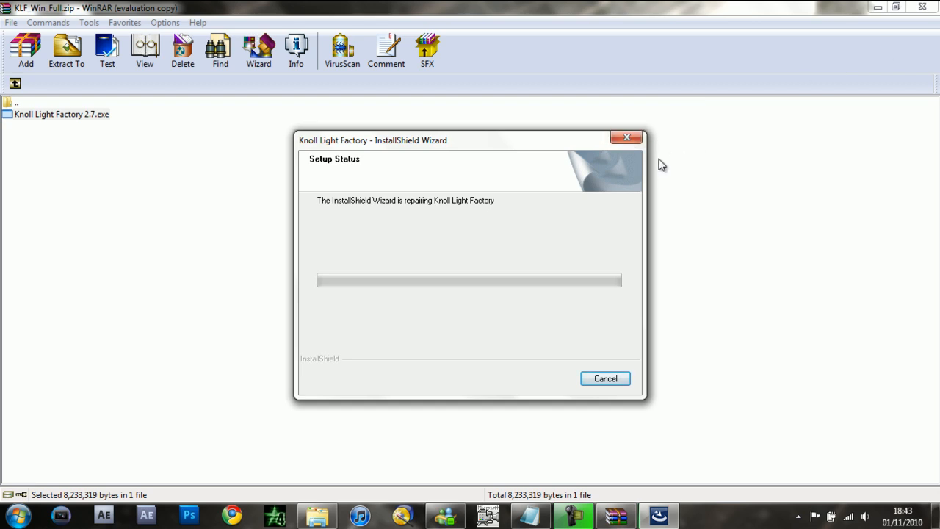
{"action": "mouse_move", "coordinate": [669, 184]}
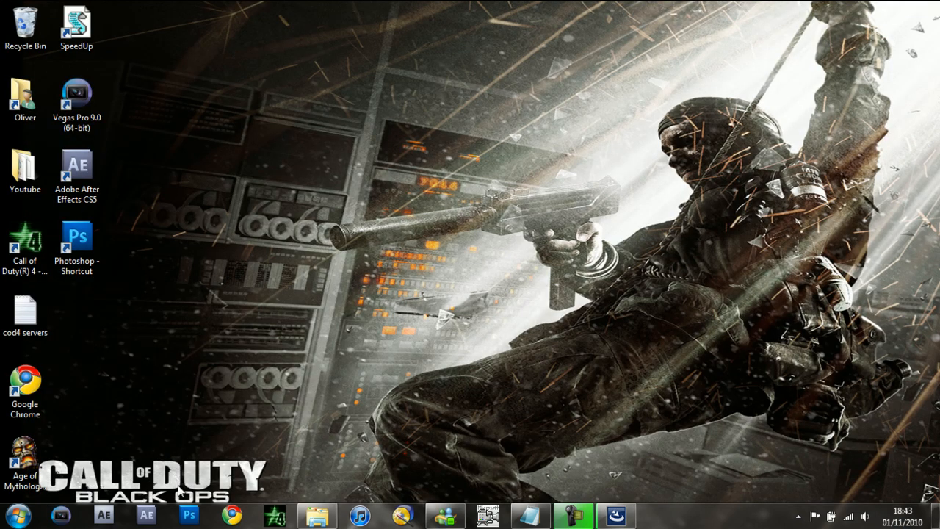
{"action": "left_click", "coordinate": [612, 516]}
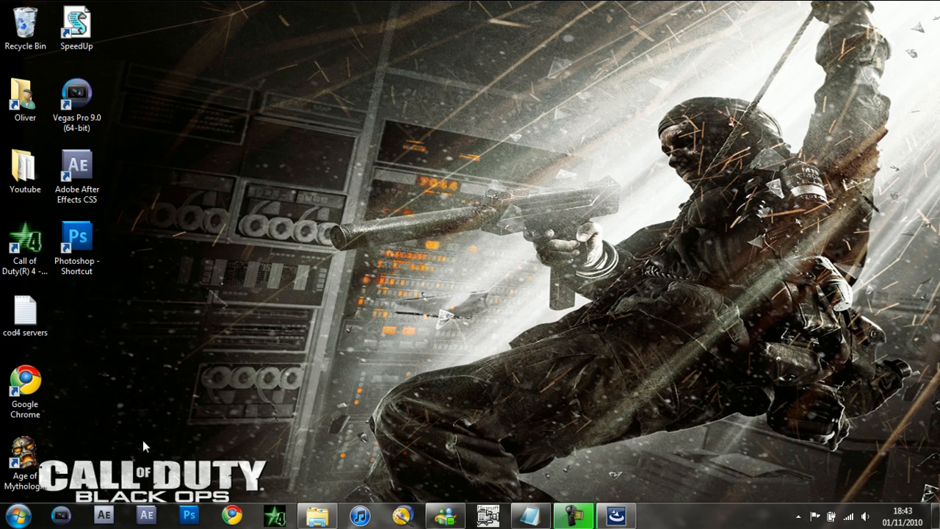
{"action": "mouse_move", "coordinate": [145, 506]}
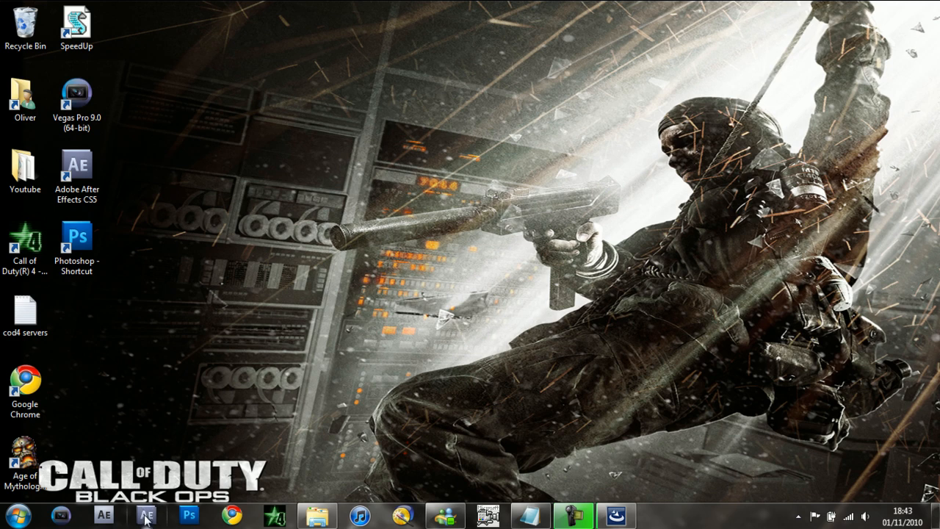
{"action": "mouse_move", "coordinate": [227, 424]}
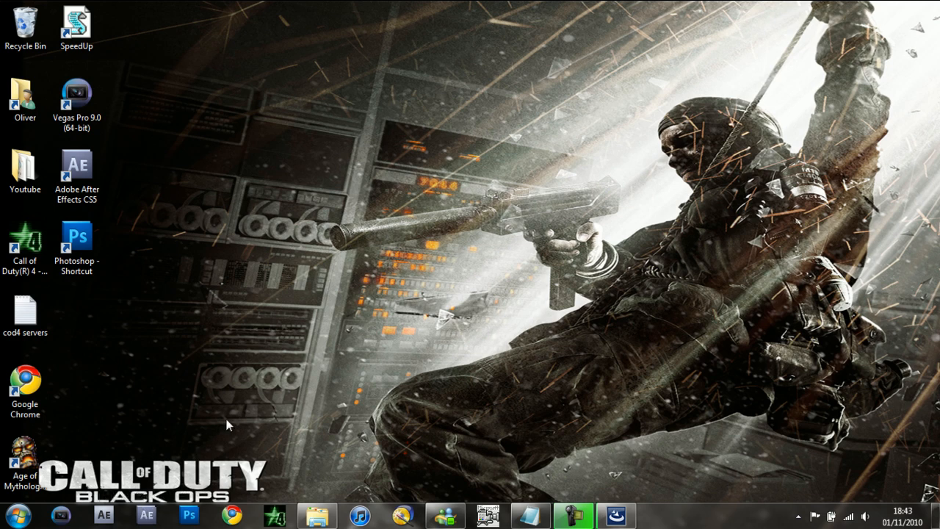